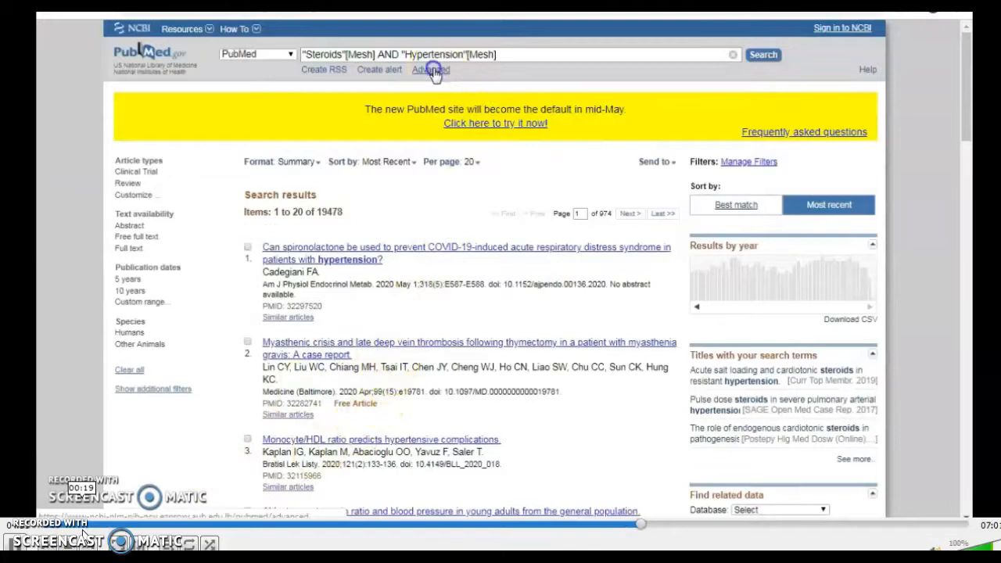
Review the actions menu for the Steroids AND Hypertension search in Advanced Search history.
{"action": "left_click", "coordinate": [430, 69]}
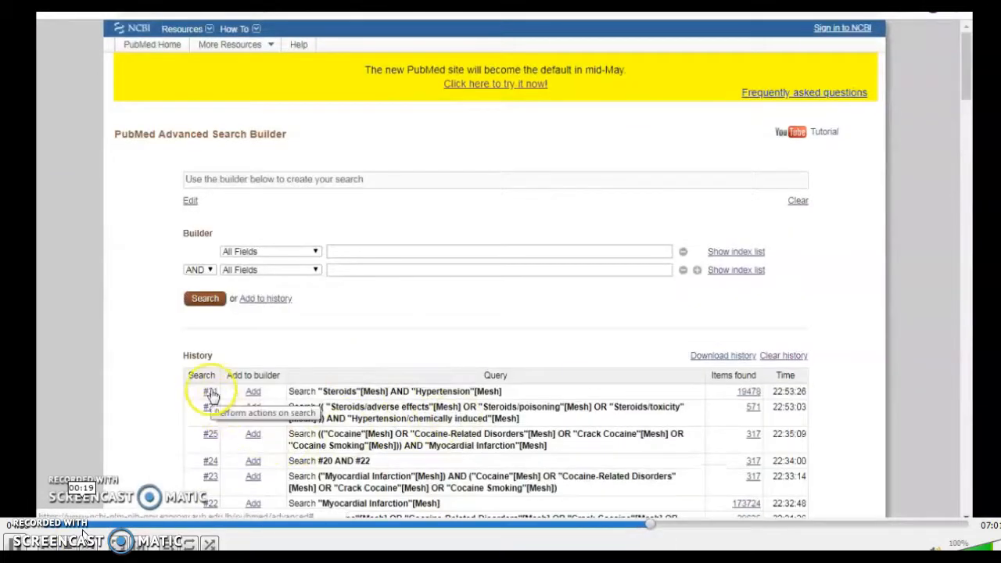
{"action": "left_click", "coordinate": [210, 391]}
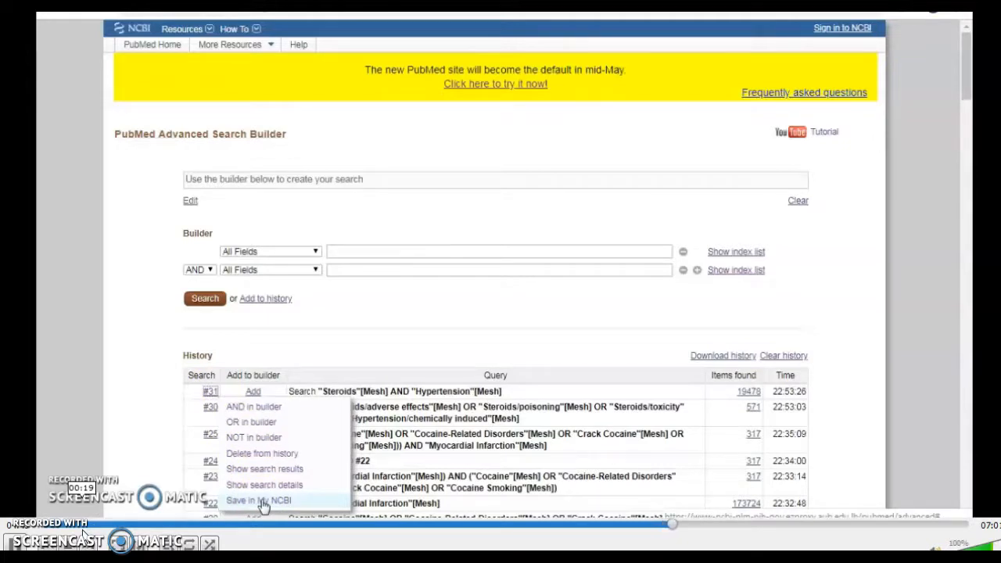
{"action": "mouse_move", "coordinate": [722, 355]}
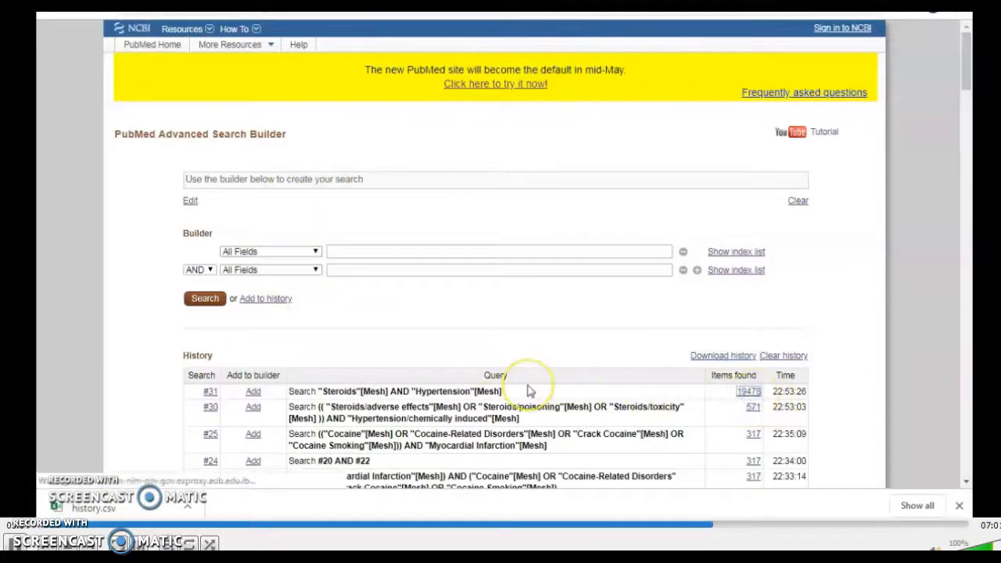
Show the 19,478 Steroids AND Hypertension results and tick citations until three are selected.
{"action": "left_click", "coordinate": [748, 391]}
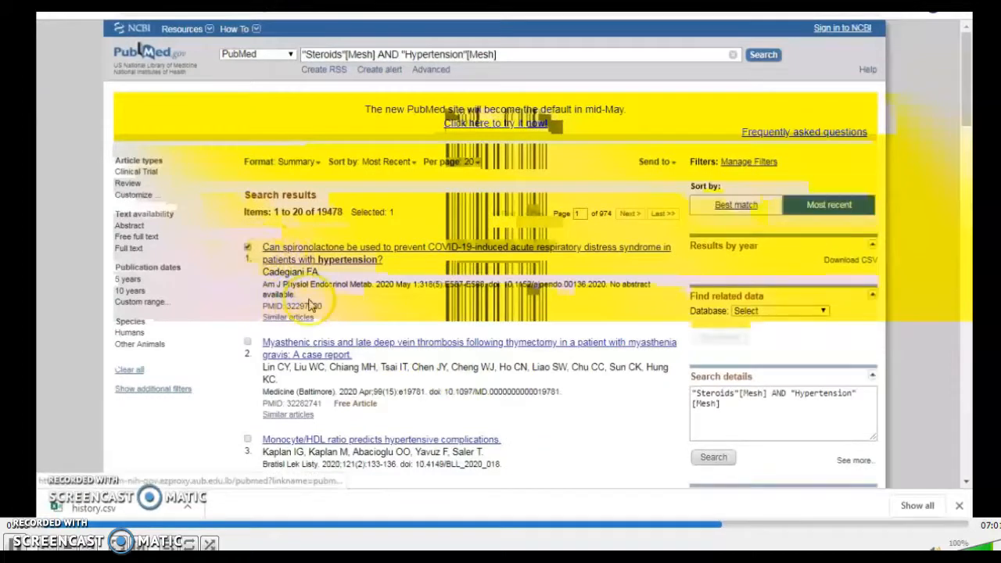
{"action": "scroll", "scroll_direction": "down", "scroll_amount": 3}
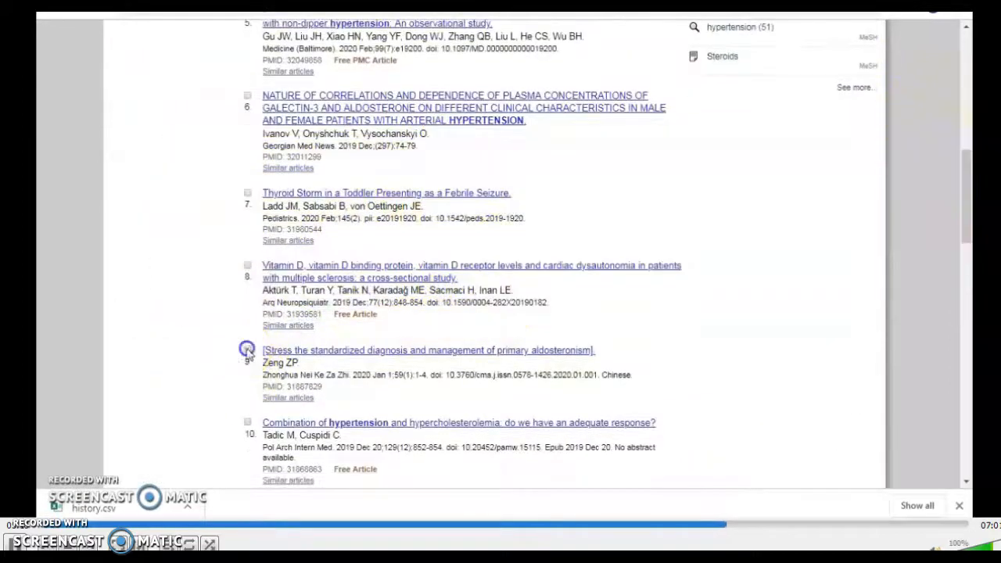
{"action": "scroll", "scroll_direction": "down", "scroll_amount": 3}
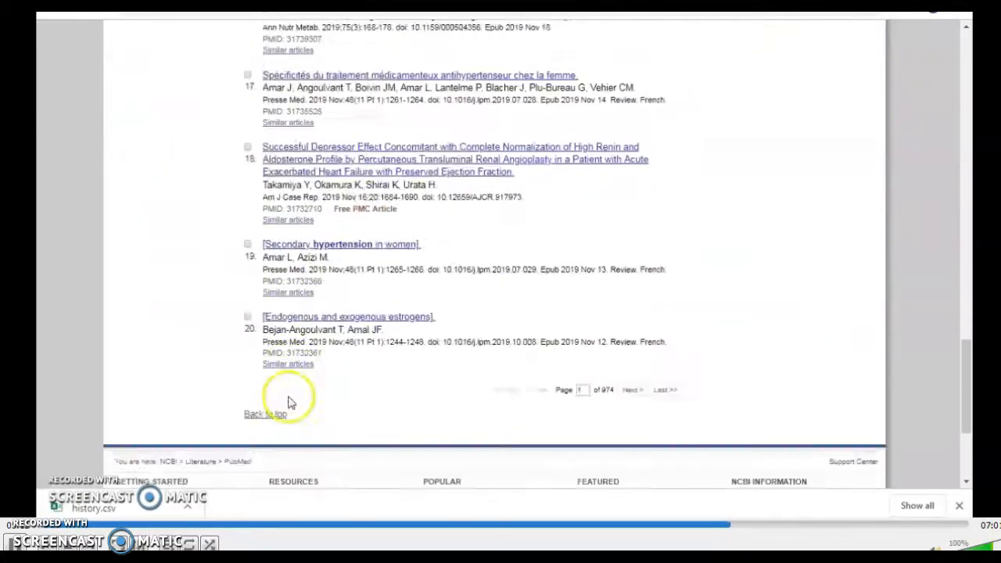
{"action": "mouse_move", "coordinate": [525, 410]}
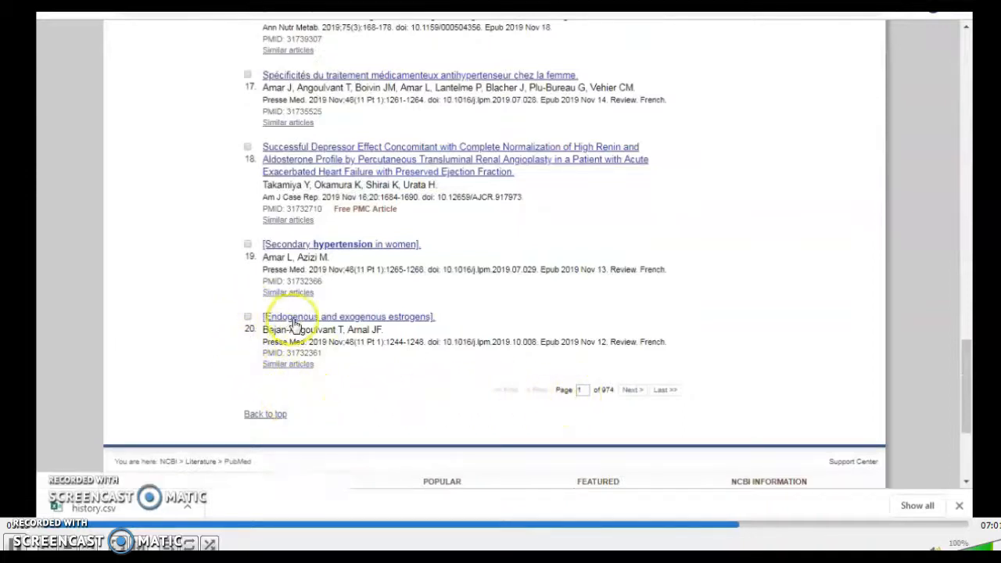
{"action": "left_click", "coordinate": [247, 316]}
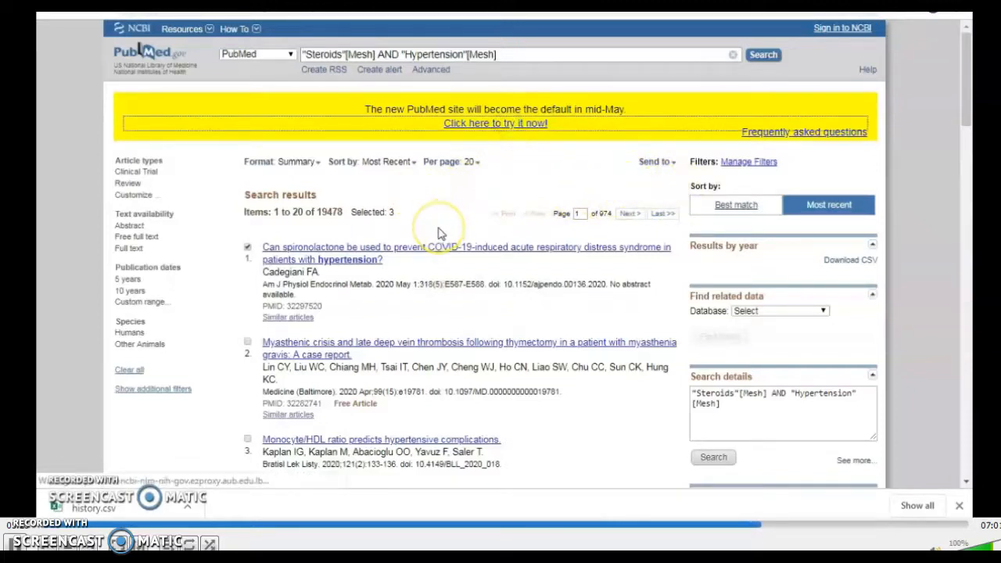
In new PubMed, select the Eplerenone Versus Spironolactone citation and send the three to the Clipboard.
{"action": "left_click", "coordinate": [494, 122]}
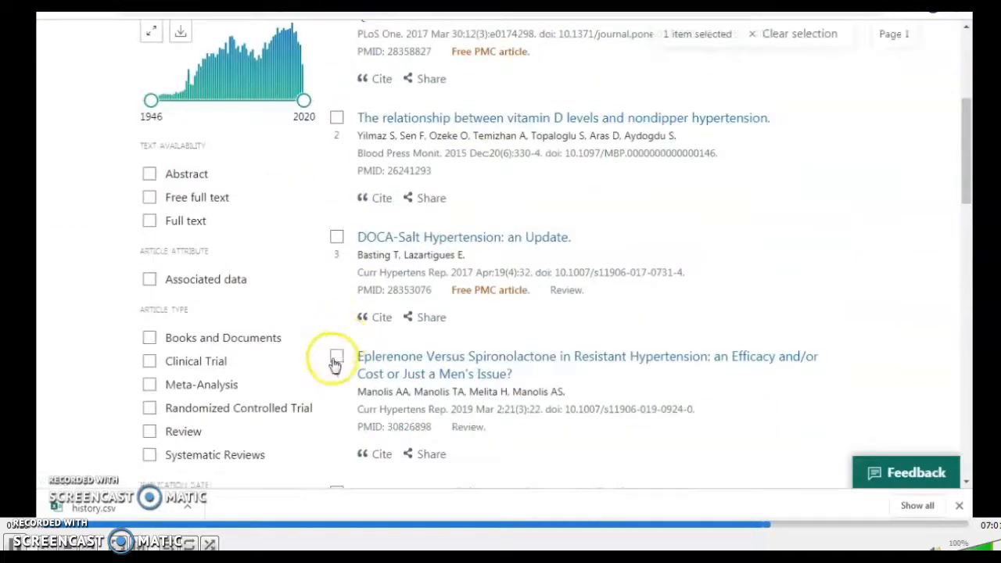
{"action": "left_click", "coordinate": [336, 356]}
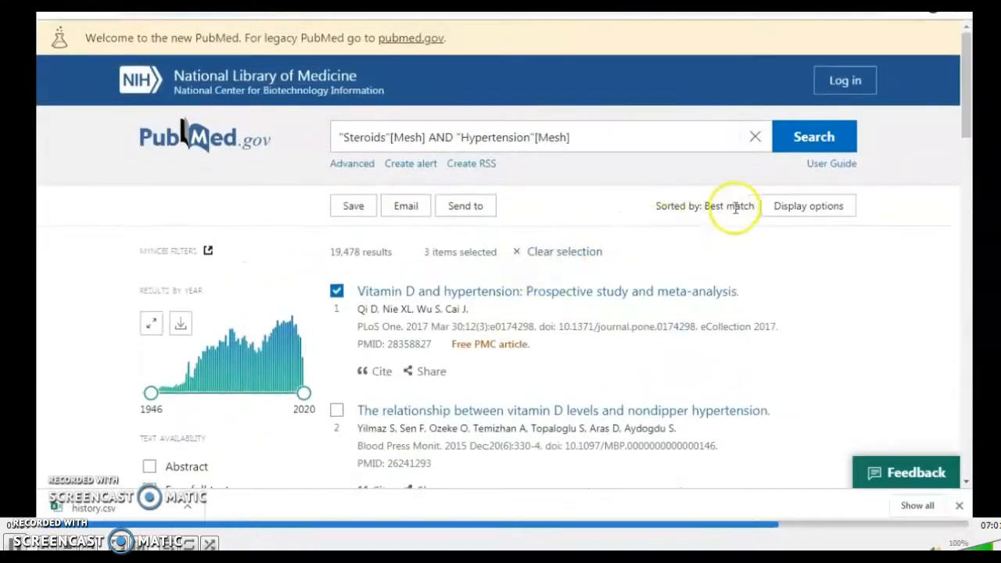
{"action": "left_click", "coordinate": [466, 207]}
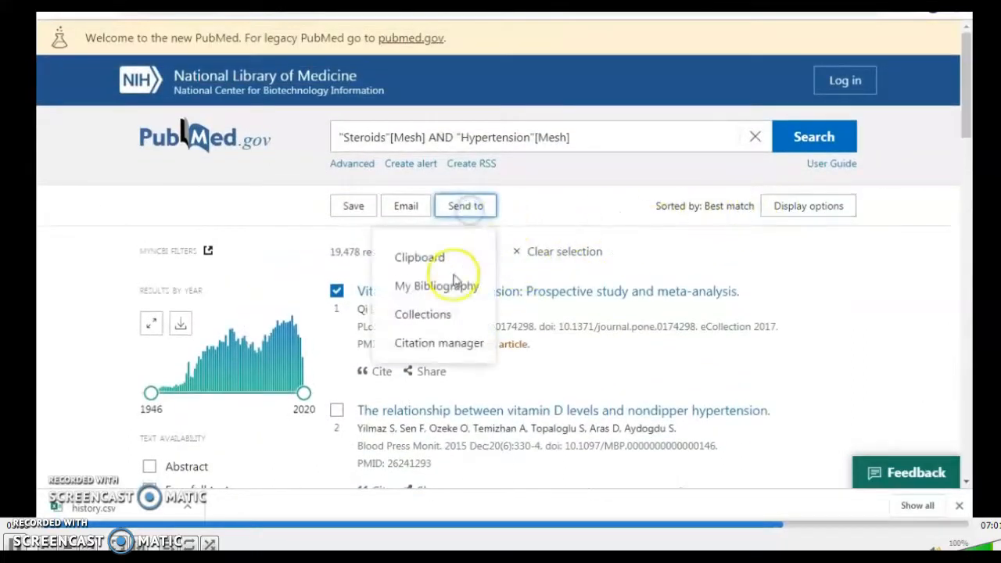
{"action": "left_click", "coordinate": [419, 256]}
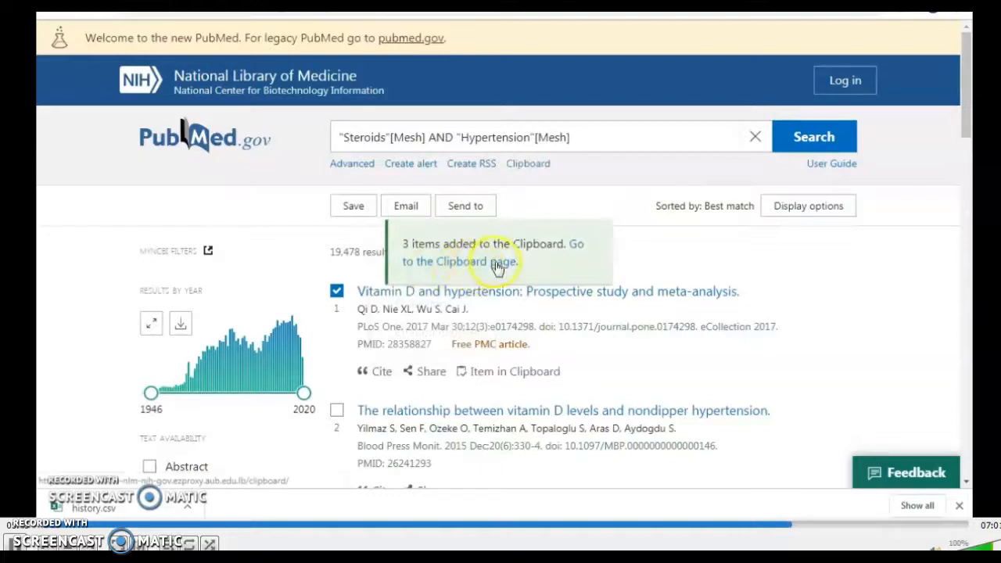
{"action": "mouse_move", "coordinate": [685, 219]}
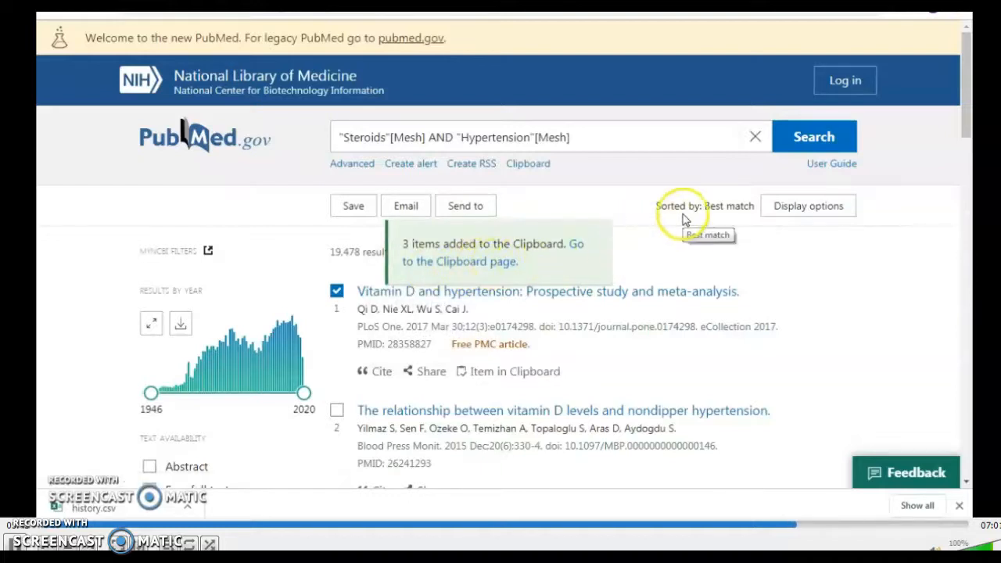
Tick further citations down the results so that five items are selected.
{"action": "scroll", "scroll_direction": "down", "scroll_amount": 3}
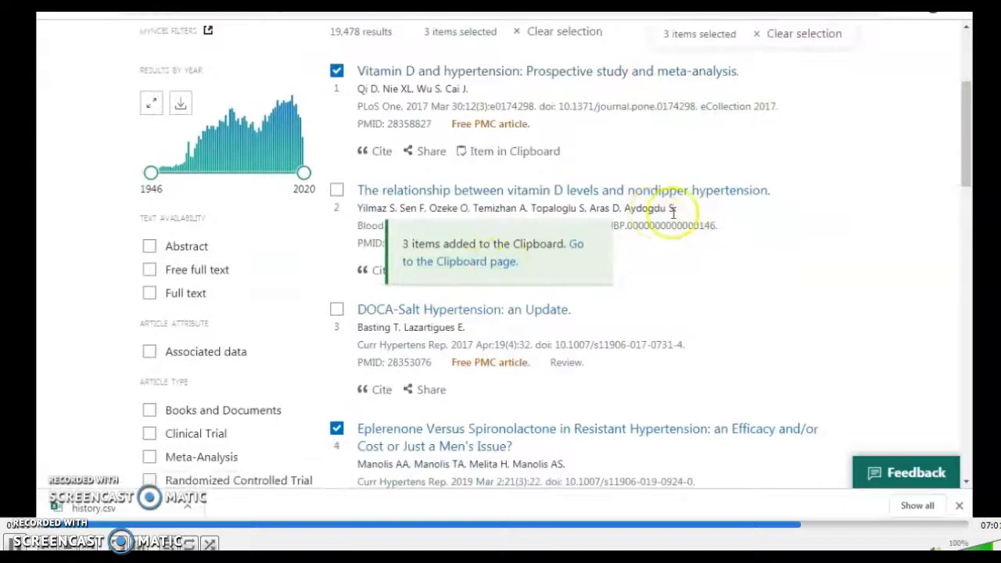
{"action": "scroll", "scroll_direction": "down", "scroll_amount": 3}
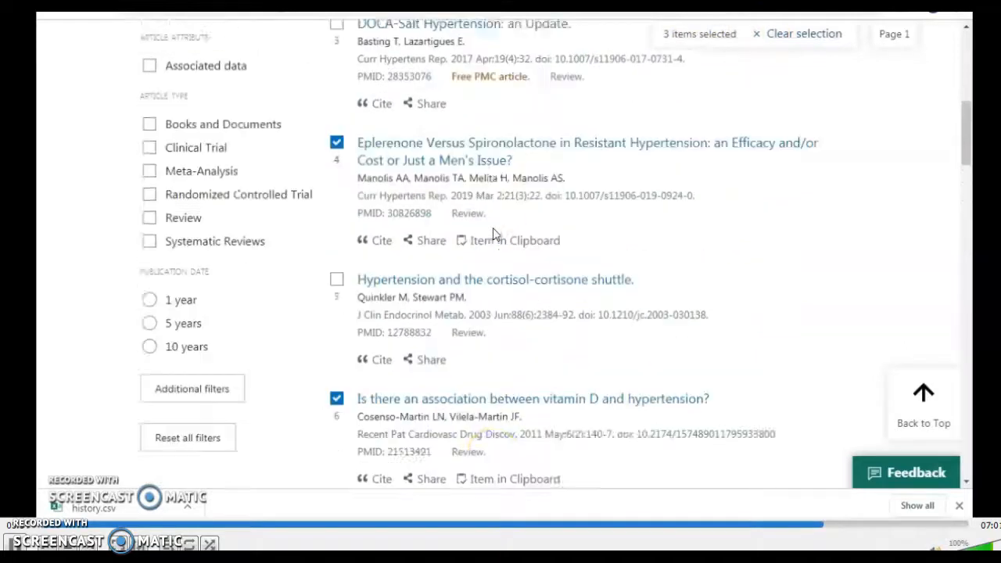
{"action": "scroll", "scroll_direction": "down", "scroll_amount": 3}
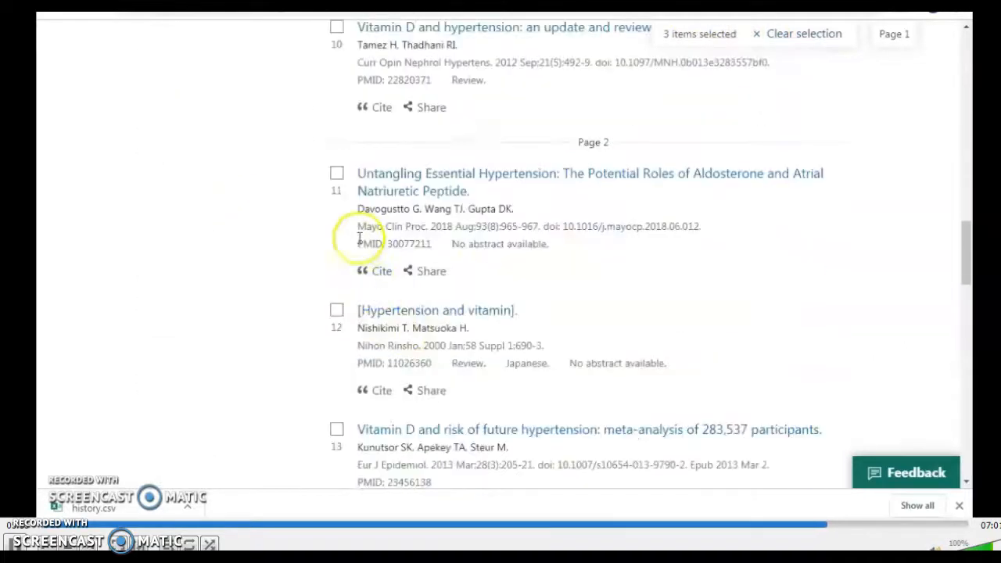
{"action": "left_click", "coordinate": [336, 172]}
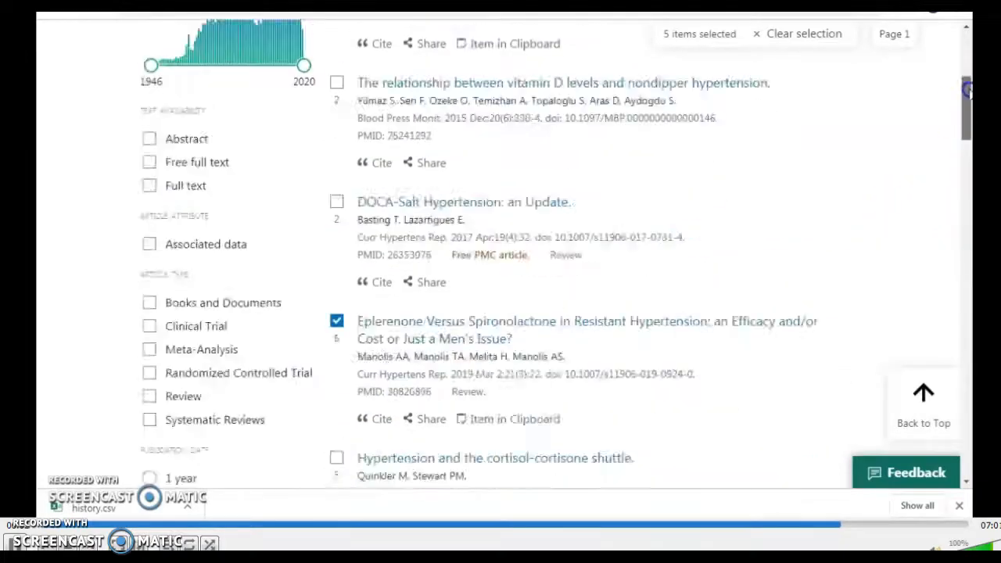
{"action": "scroll", "scroll_direction": "down", "scroll_amount": 3}
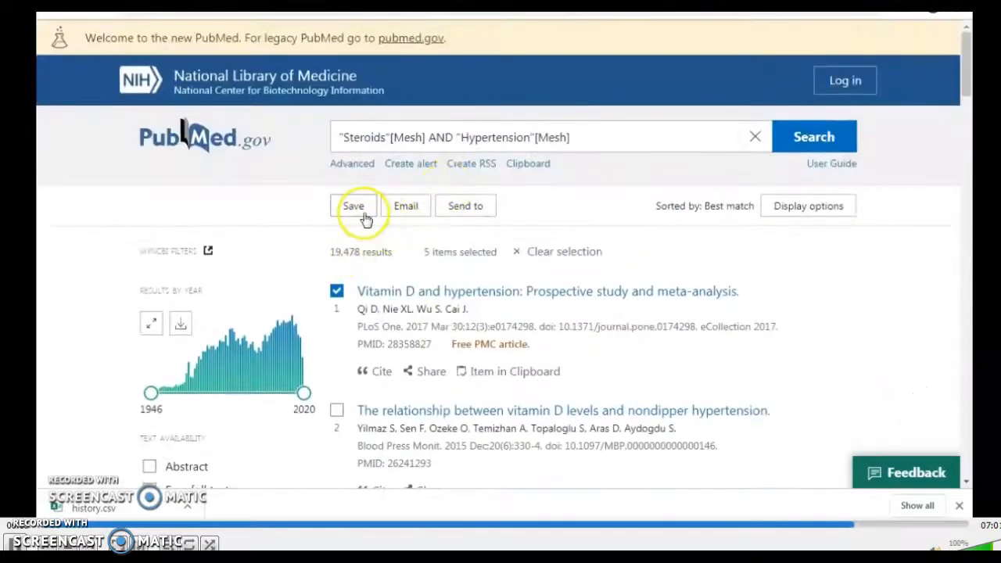
Bring up the Email citations form for the five selections in Summary format.
{"action": "left_click", "coordinate": [405, 207]}
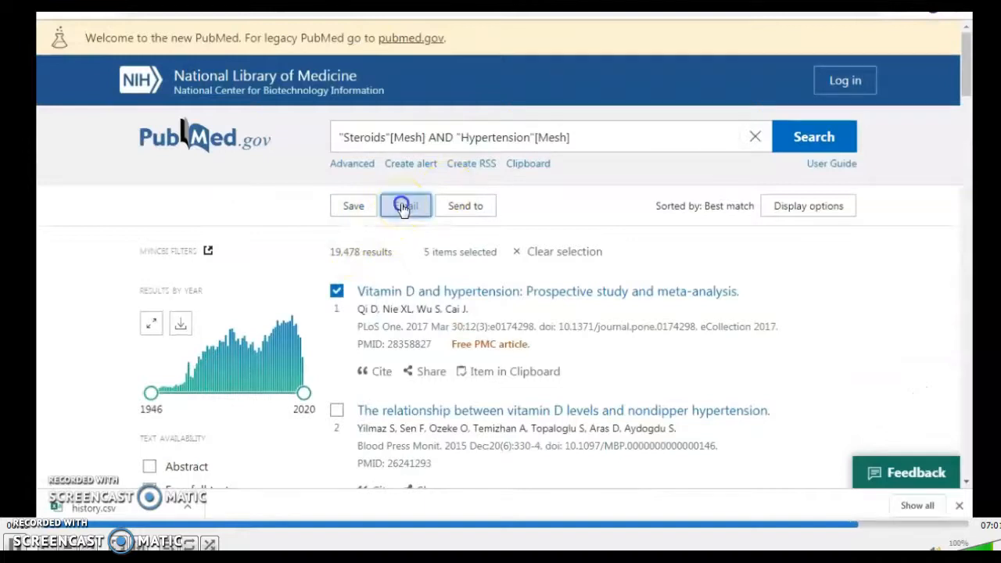
{"action": "left_click", "coordinate": [405, 206]}
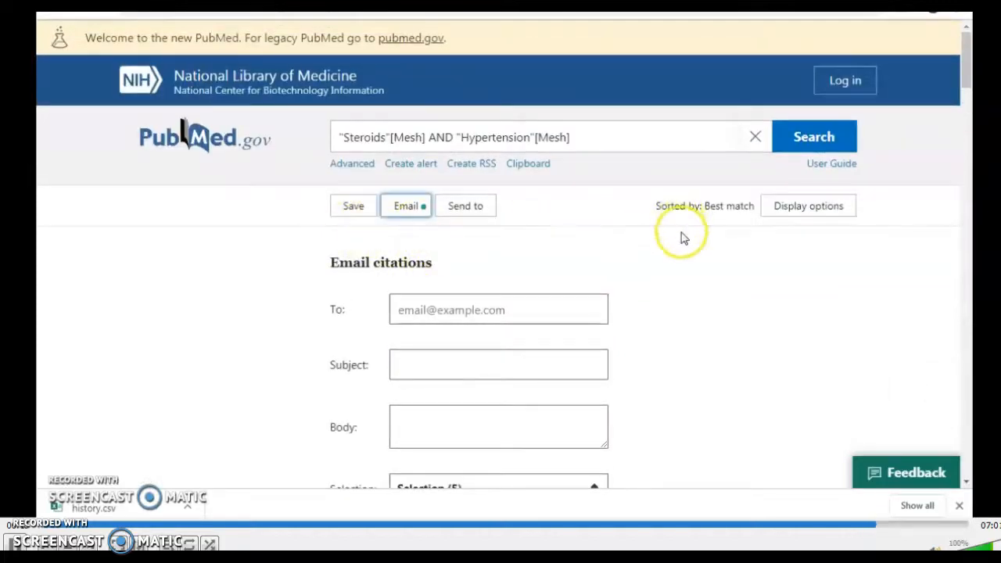
{"action": "mouse_move", "coordinate": [739, 227]}
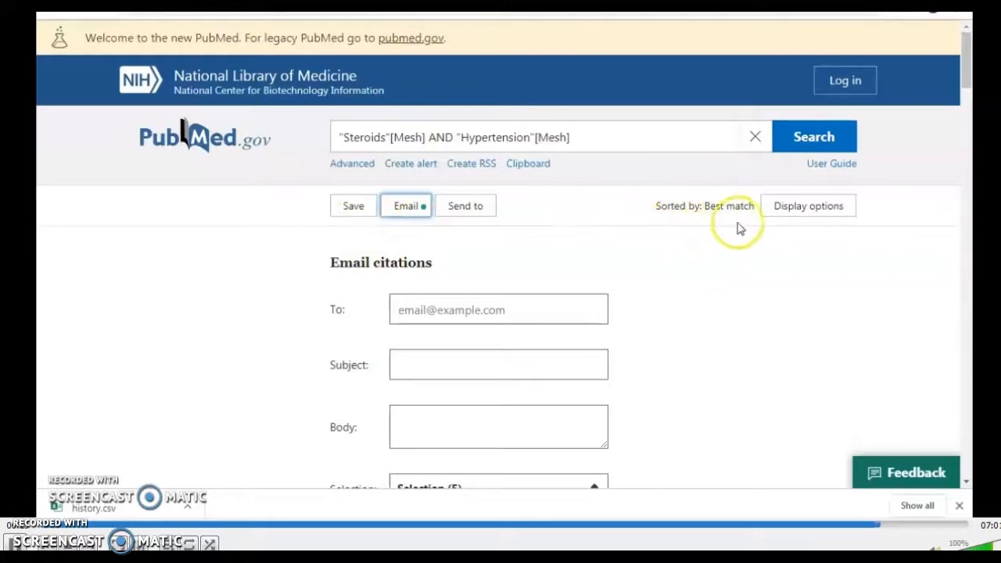
{"action": "scroll", "scroll_direction": "down", "scroll_amount": 3}
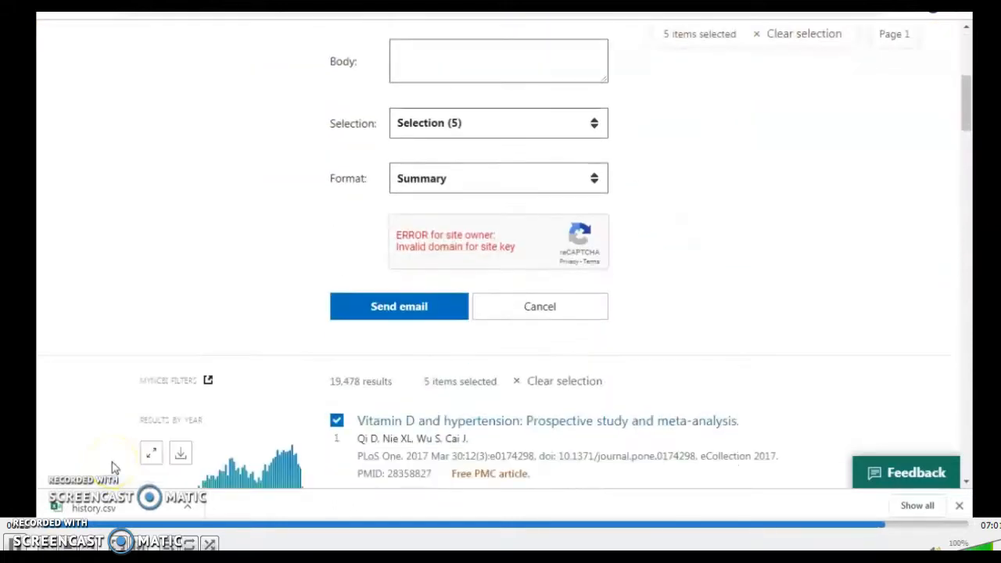
{"action": "scroll", "scroll_direction": "down", "scroll_amount": 3}
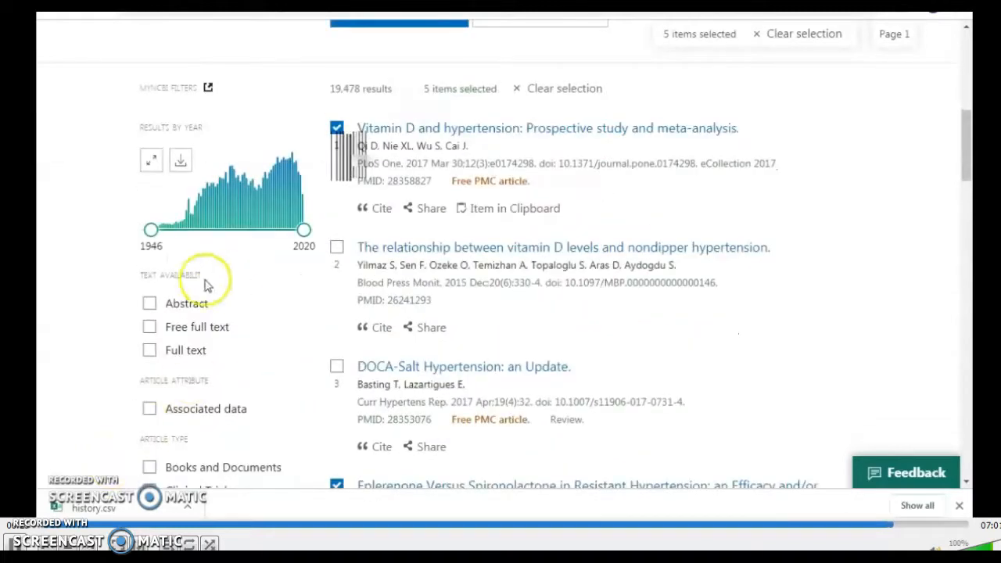
{"action": "scroll", "scroll_direction": "down", "scroll_amount": 3}
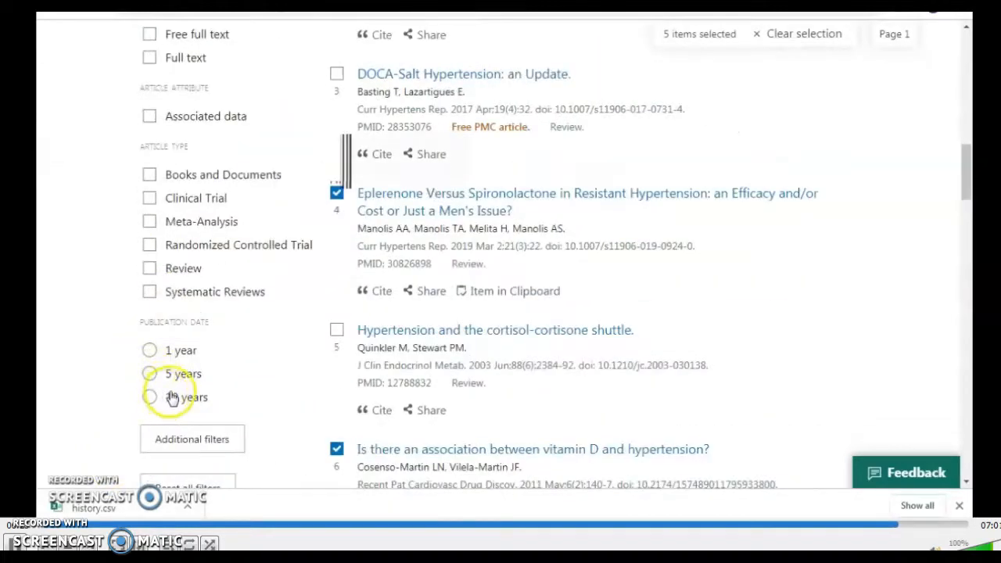
{"action": "scroll", "scroll_direction": "down", "scroll_amount": 3}
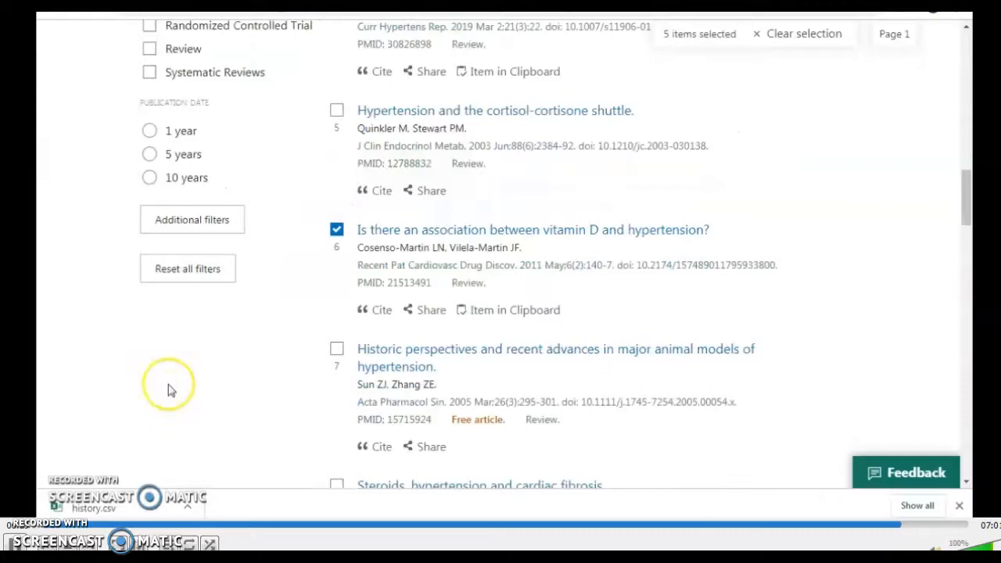
{"action": "scroll", "scroll_direction": "up", "scroll_amount": 3}
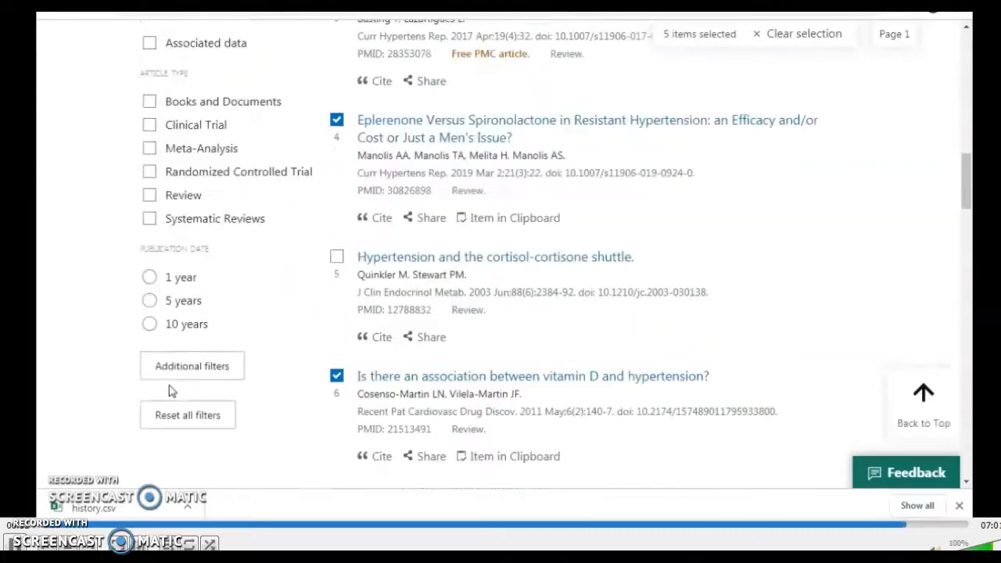